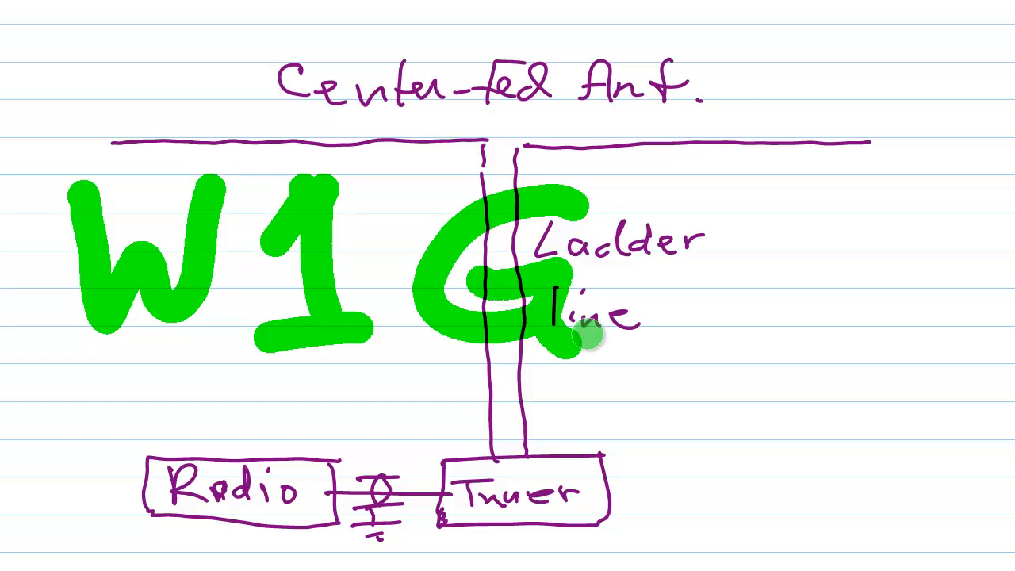
# - Finish the big green W1GV letters, then erase all green strokes from the antenna diagram
pyautogui.moveTo(650, 190); pyautogui.dragTo(785, 341)
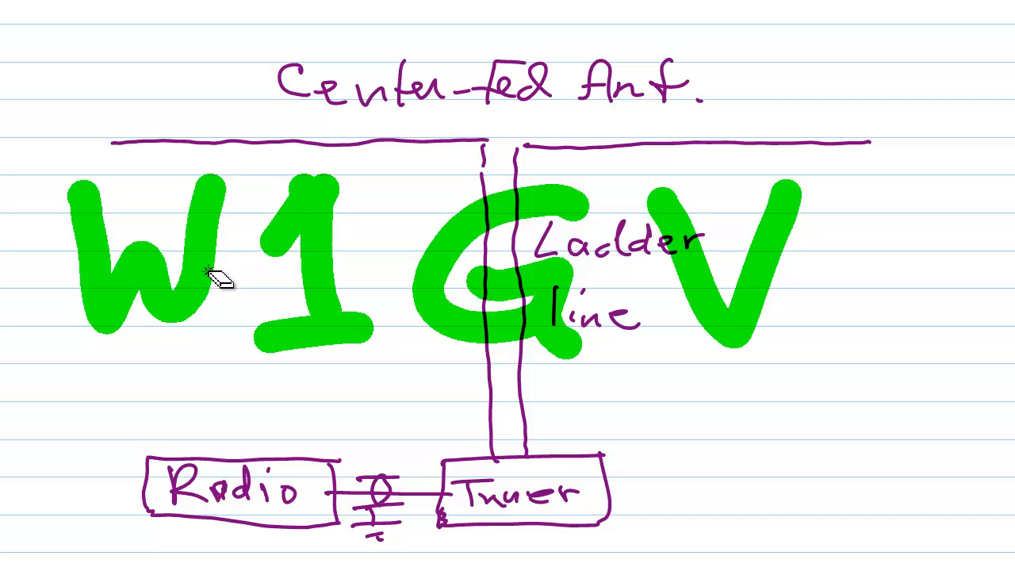
pyautogui.moveTo(215, 278); pyautogui.dragTo(326, 325)
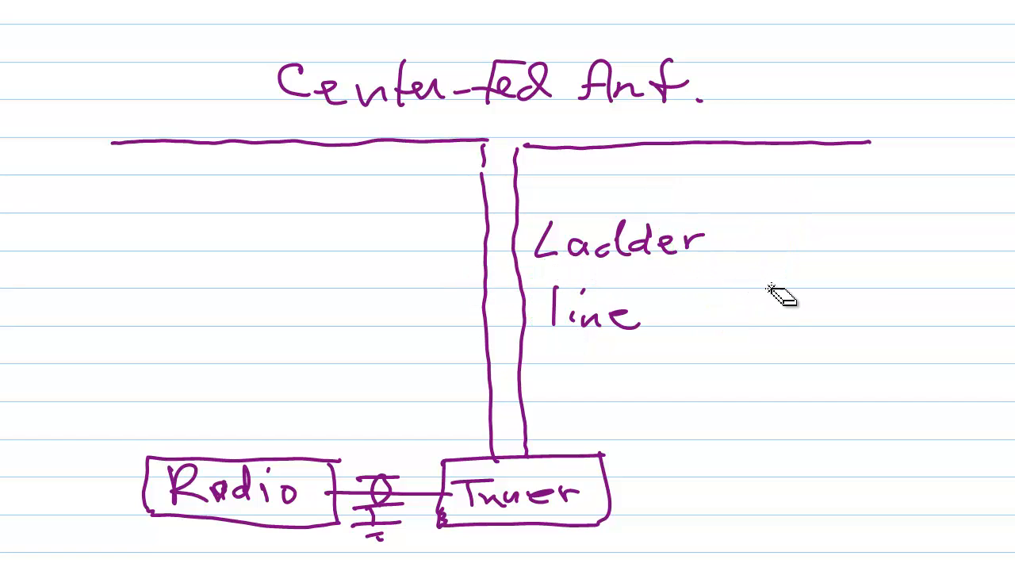
pyautogui.moveTo(777, 294)
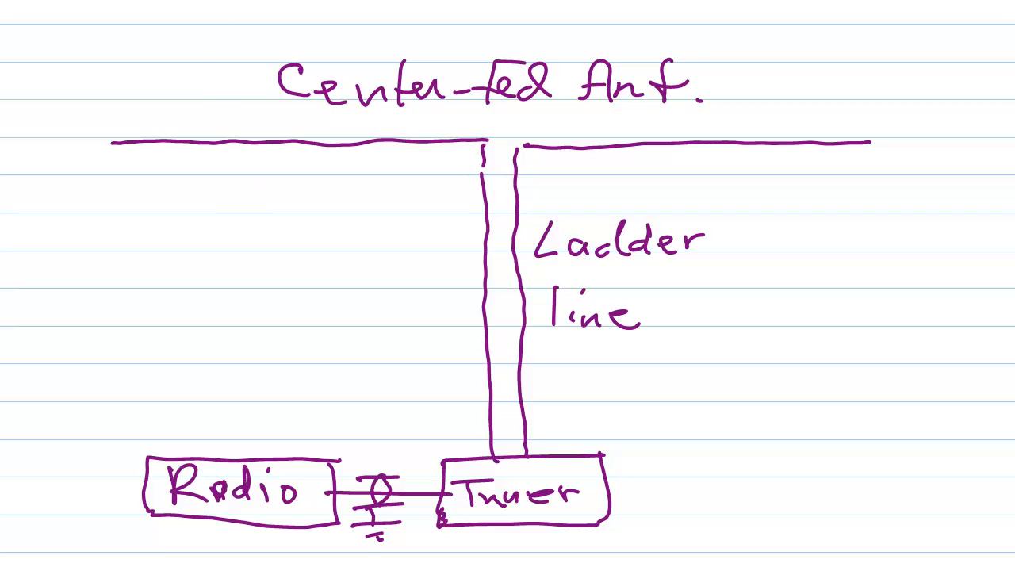
# - Handwrite 'Antenna Currents' left of the ladder line and sketch green highlighter strokes across it
pyautogui.moveTo(126, 254); pyautogui.dragTo(158, 198)
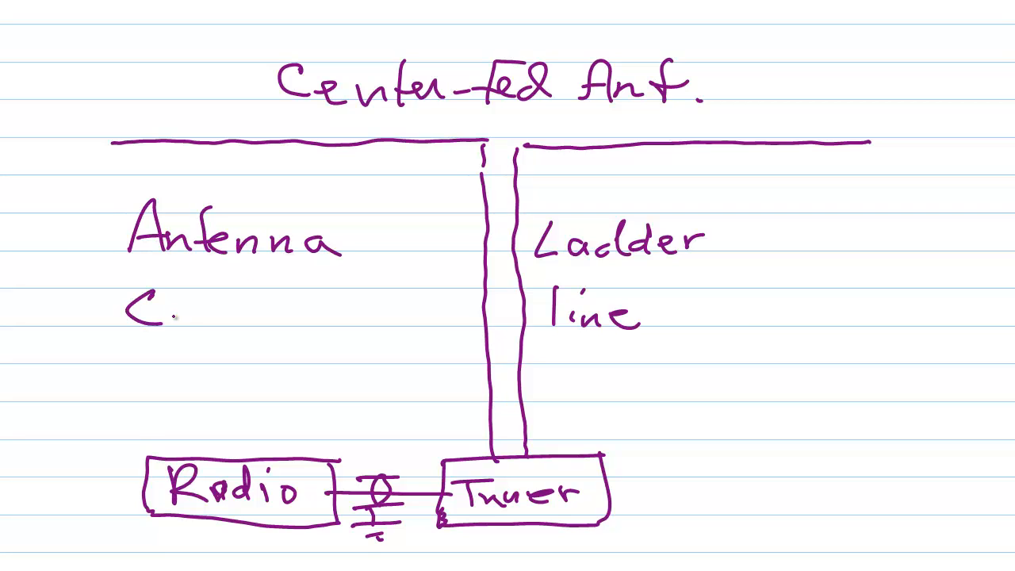
pyautogui.write('Curre')
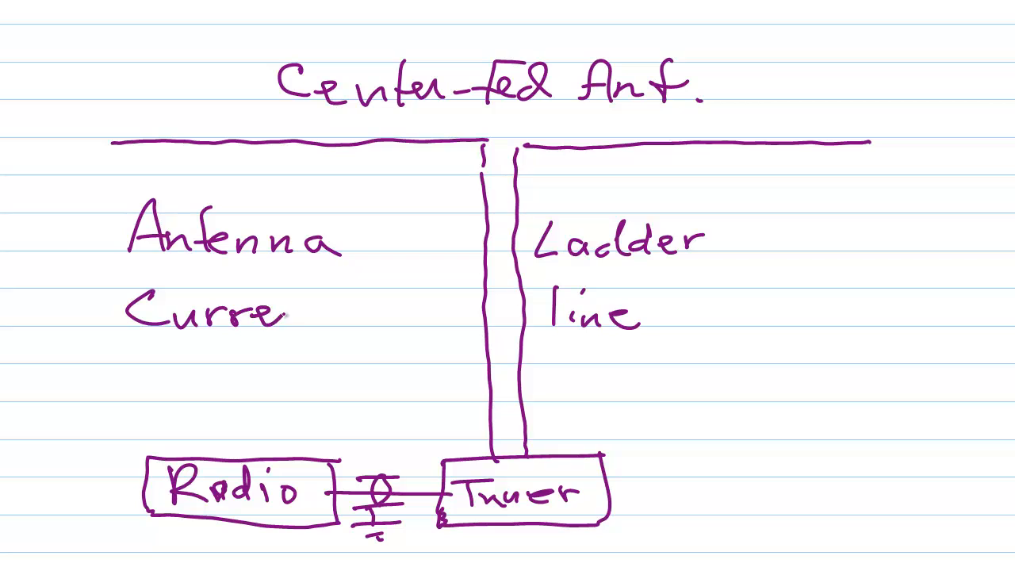
pyautogui.write('nts')
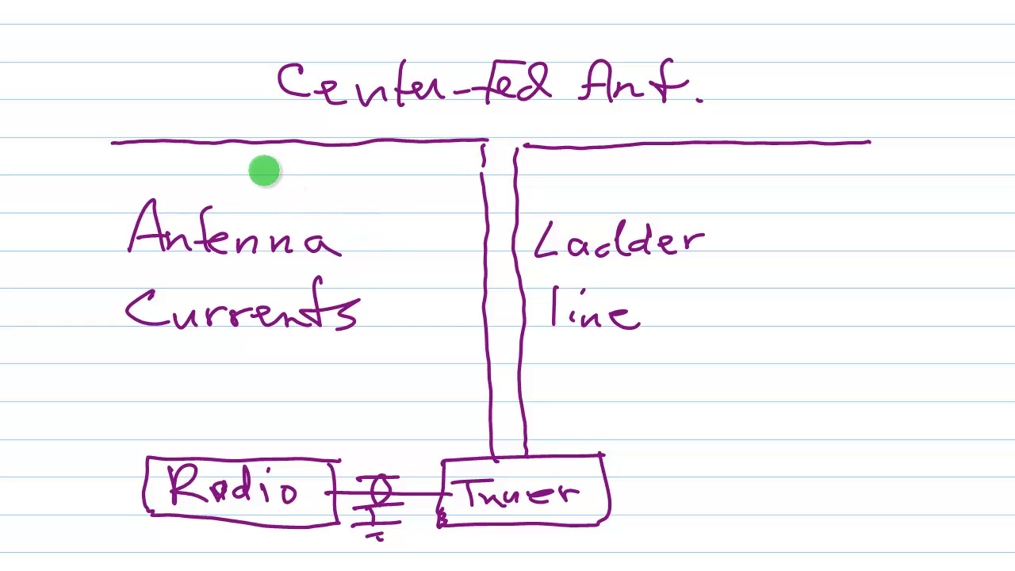
pyautogui.moveTo(254, 167); pyautogui.dragTo(611, 365)
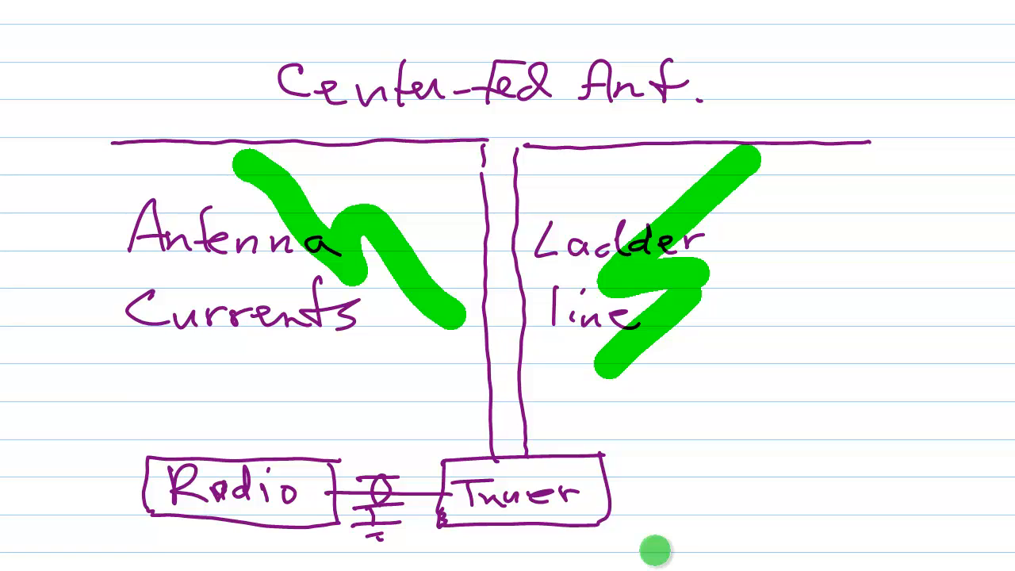
pyautogui.moveTo(654, 538)
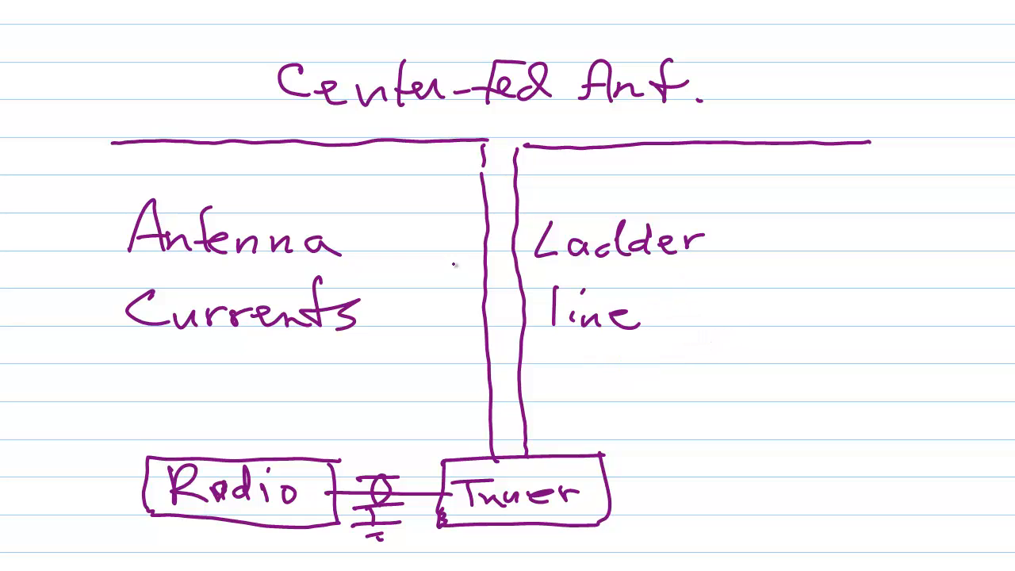
# - Draw an upward arrow left of the ladder line and a downward arrow beside 'line'
pyautogui.moveTo(444, 214); pyautogui.dragTo(444, 389)
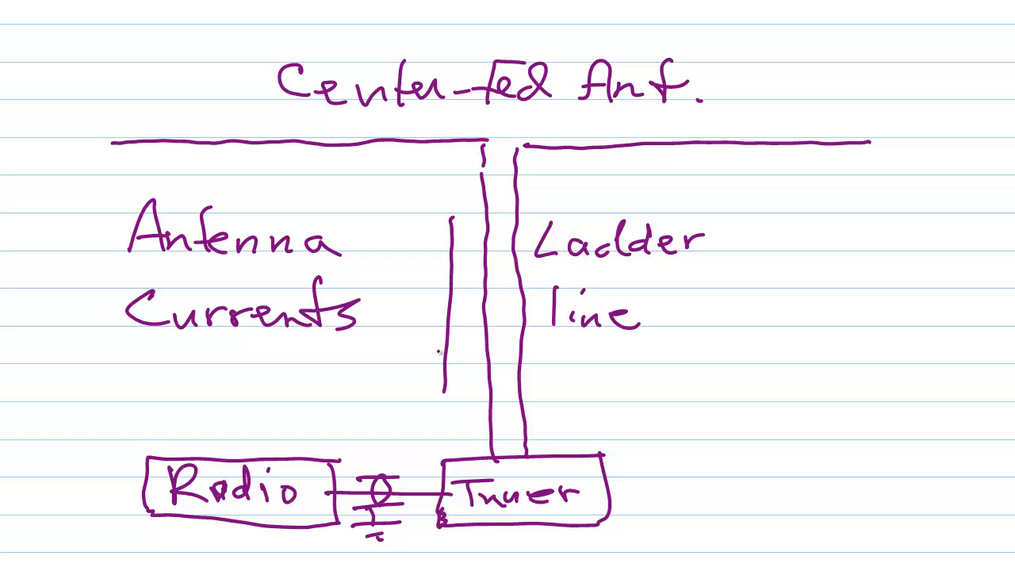
pyautogui.moveTo(444, 373); pyautogui.dragTo(448, 222)
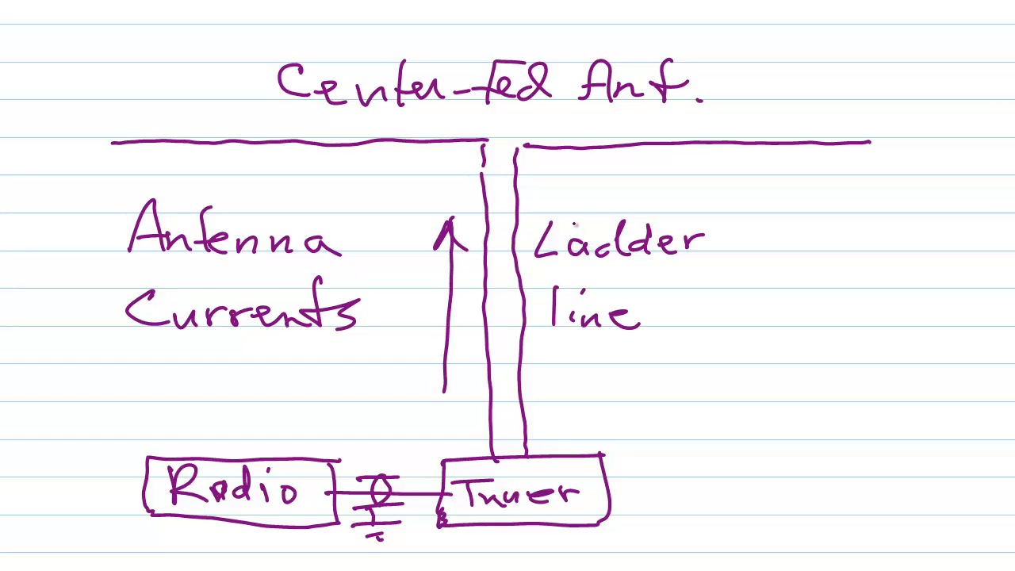
pyautogui.moveTo(579, 214); pyautogui.dragTo(575, 380)
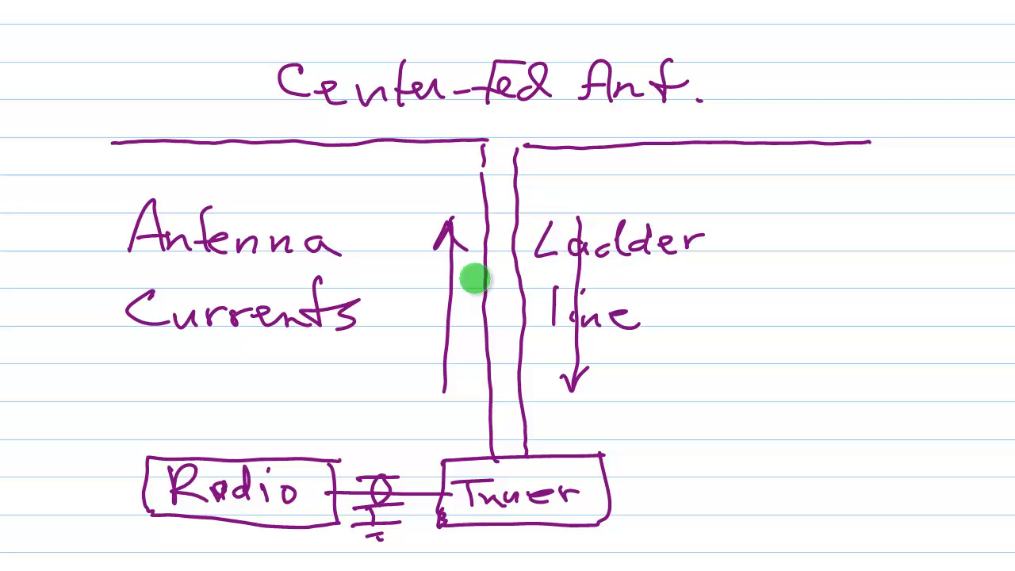
pyautogui.moveTo(511, 287)
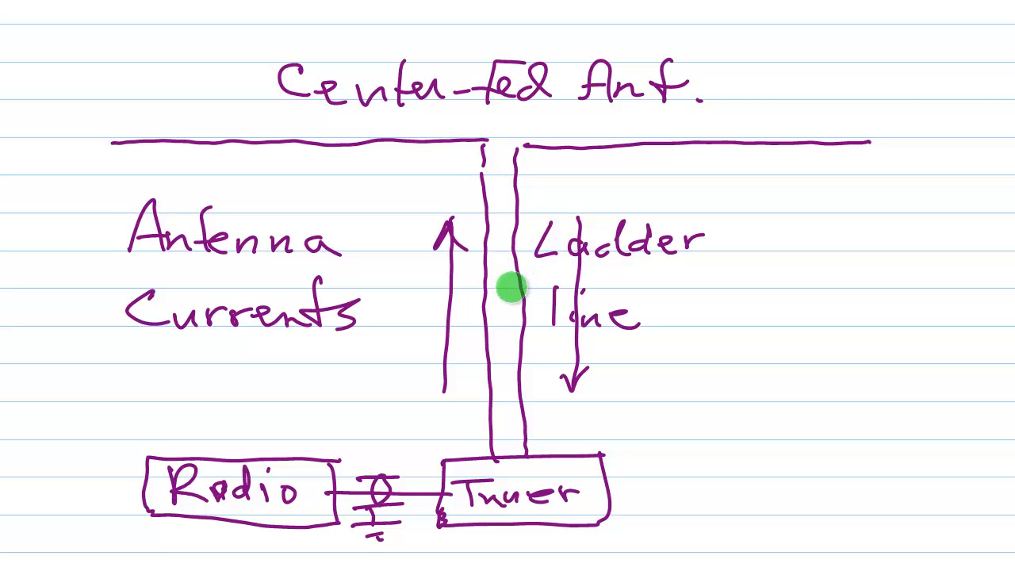
pyautogui.moveTo(614, 276)
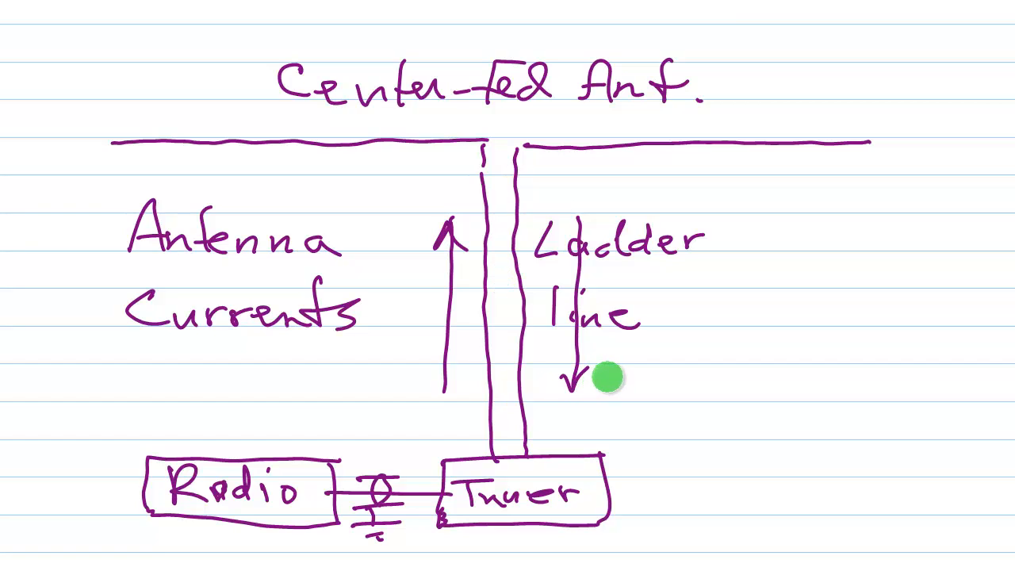
pyautogui.moveTo(609, 372)
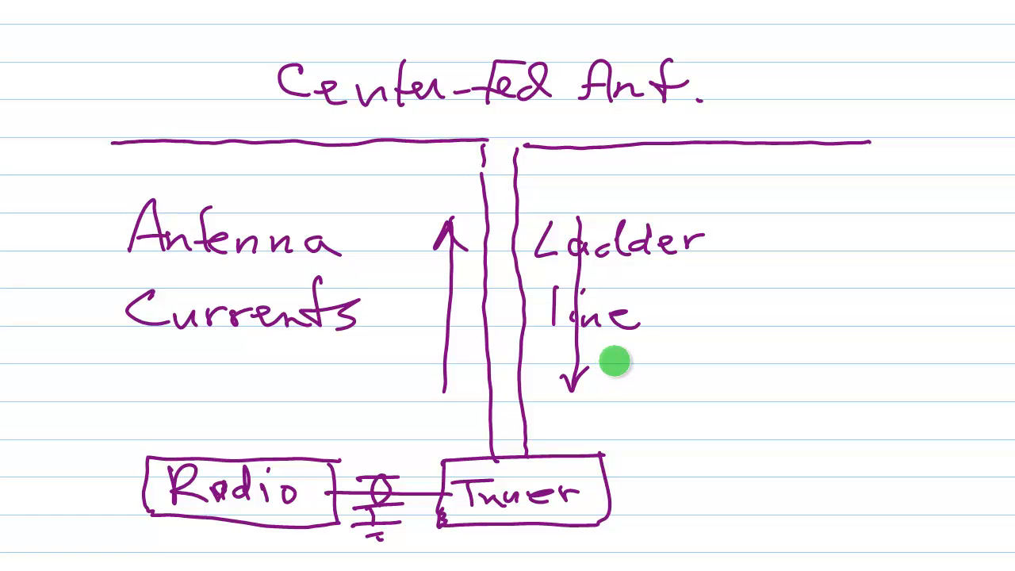
pyautogui.moveTo(607, 361)
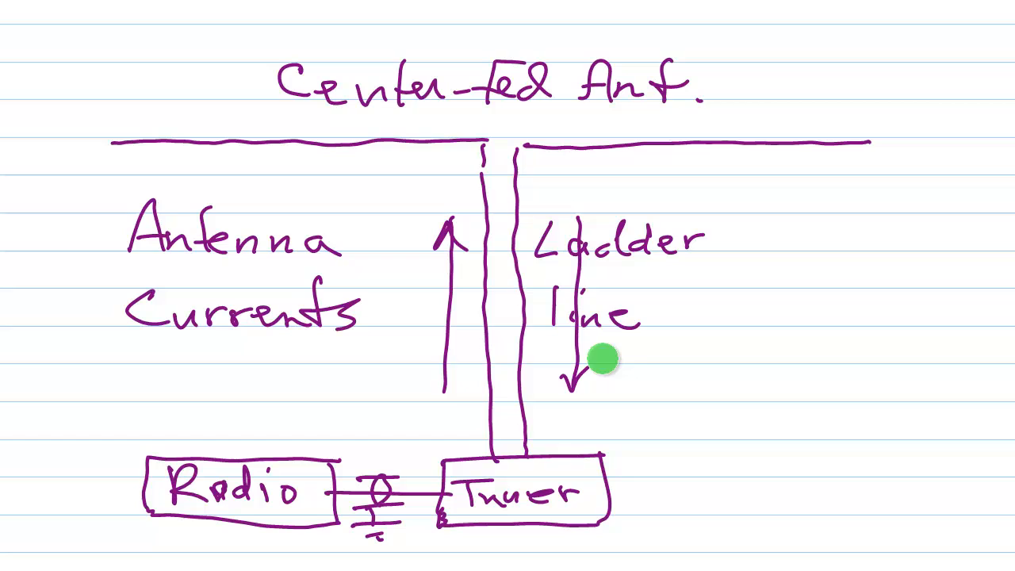
pyautogui.moveTo(329, 154)
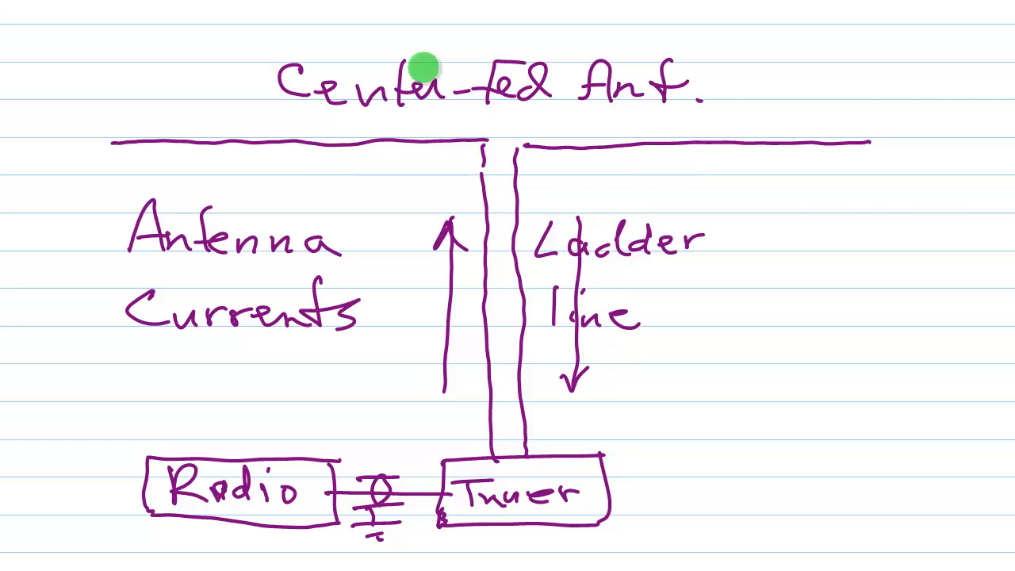
pyautogui.moveTo(501, 404)
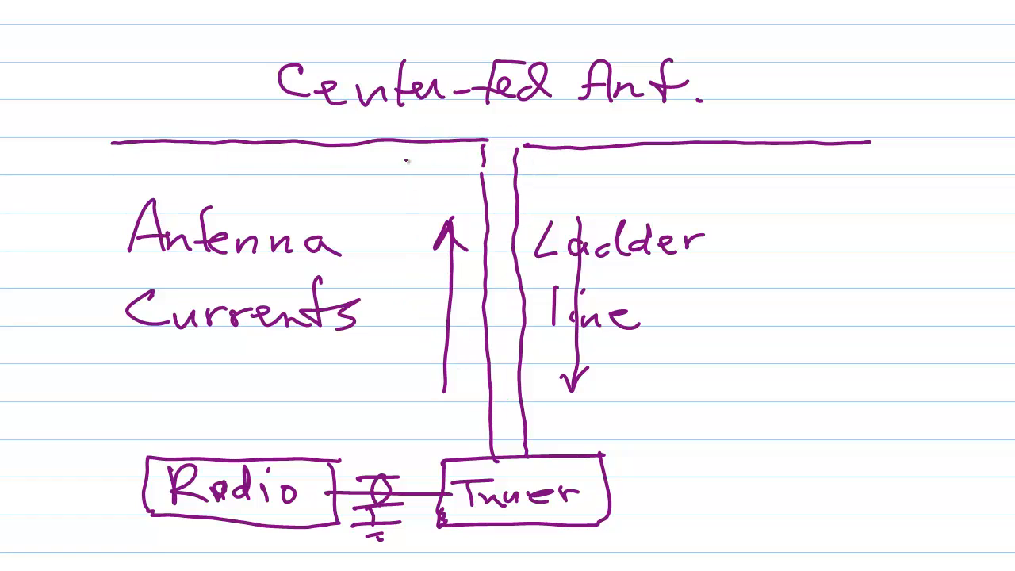
# - Draw a right-angle mark labelled '90°' at the feed point and highlight the Center-fed title green
pyautogui.moveTo(476, 151); pyautogui.dragTo(429, 198)
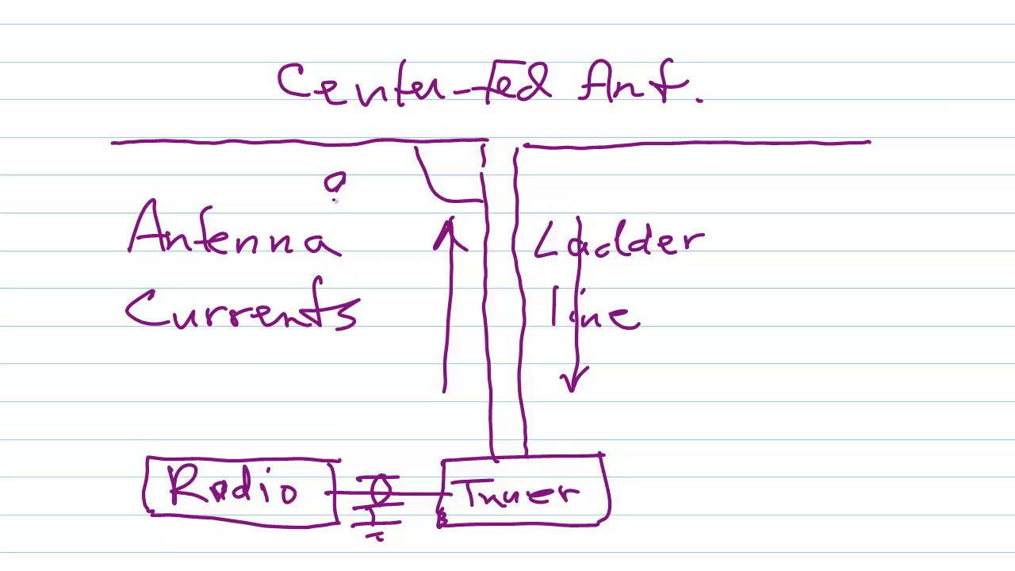
pyautogui.write('90°')
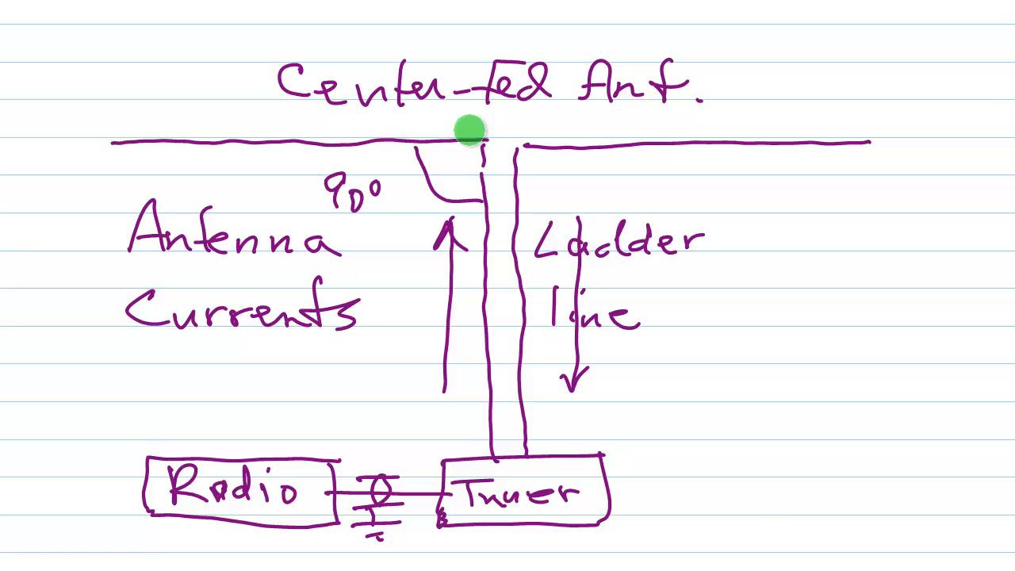
pyautogui.moveTo(712, 389)
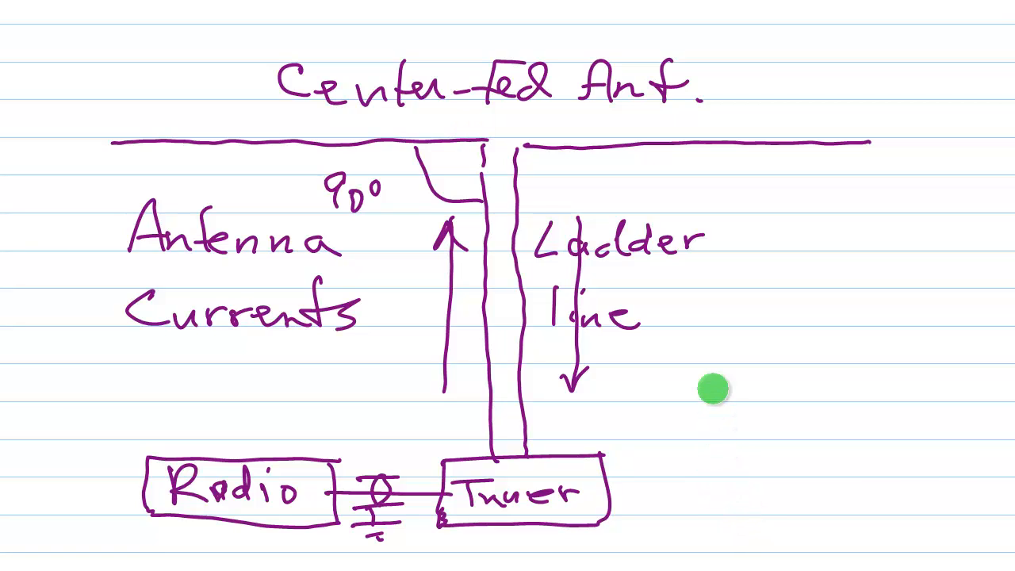
pyautogui.moveTo(745, 154)
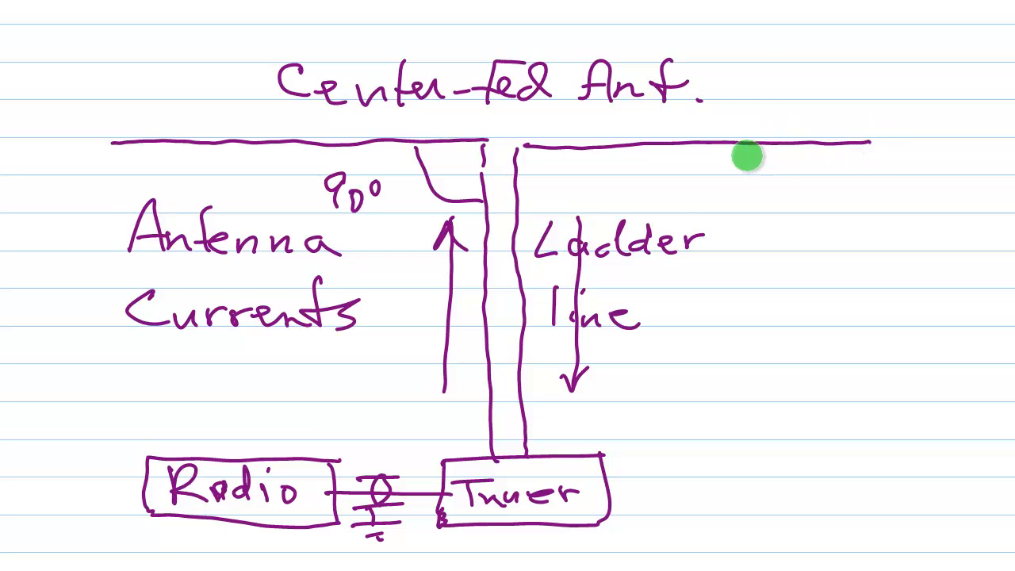
pyautogui.moveTo(542, 336)
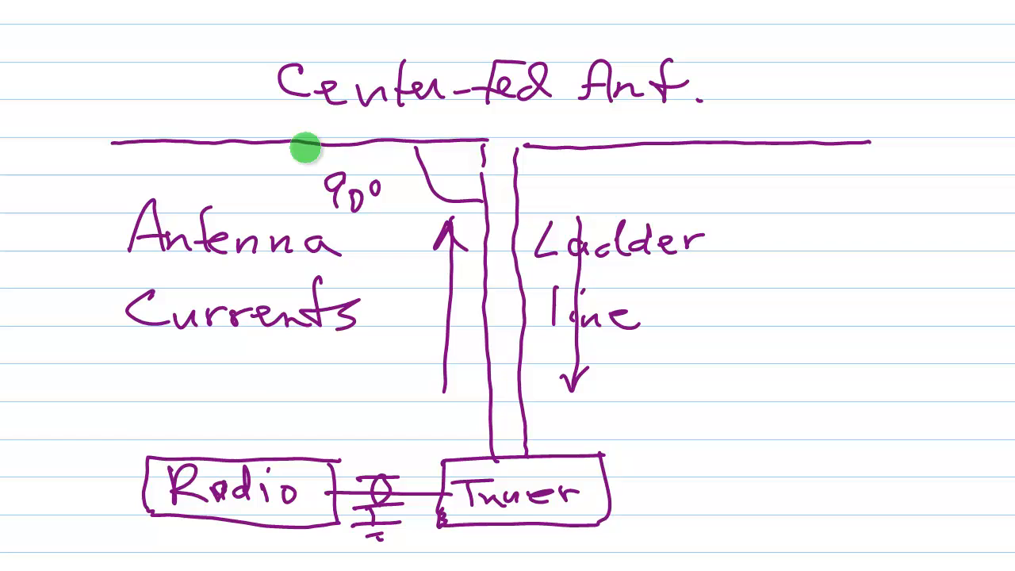
pyautogui.moveTo(509, 406)
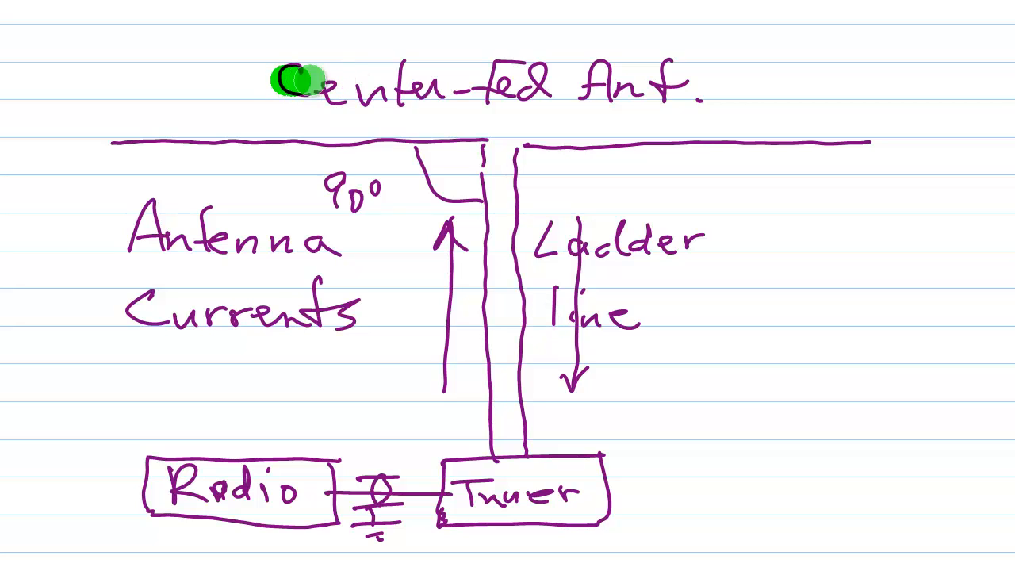
pyautogui.moveTo(293, 81); pyautogui.dragTo(761, 81)
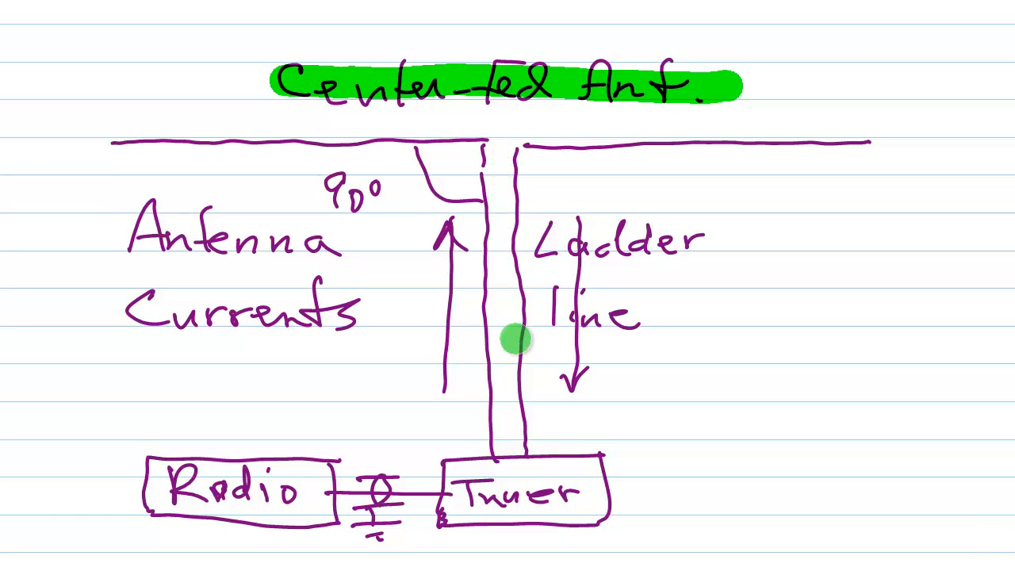
pyautogui.moveTo(440, 130)
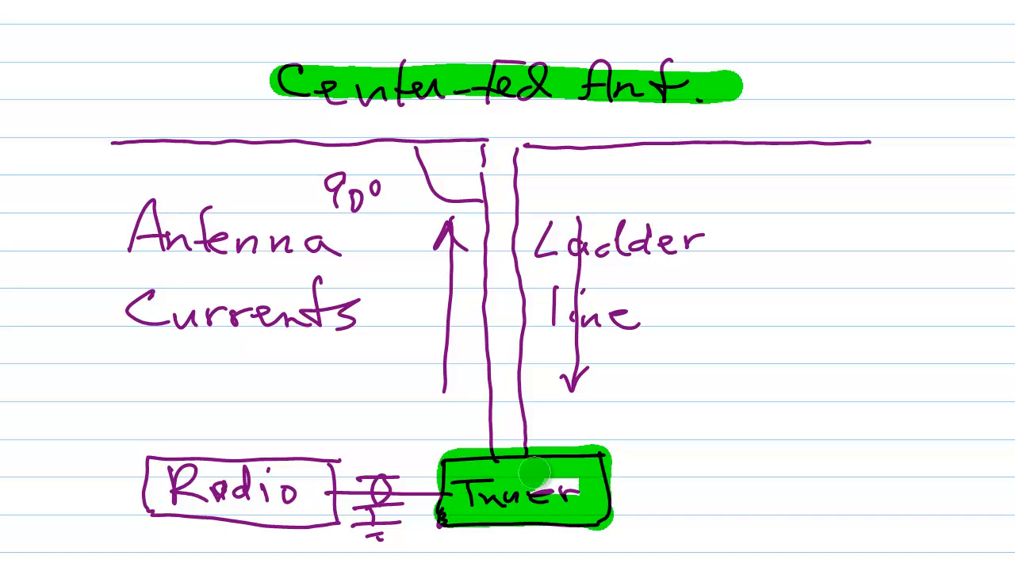
pyautogui.moveTo(622, 496)
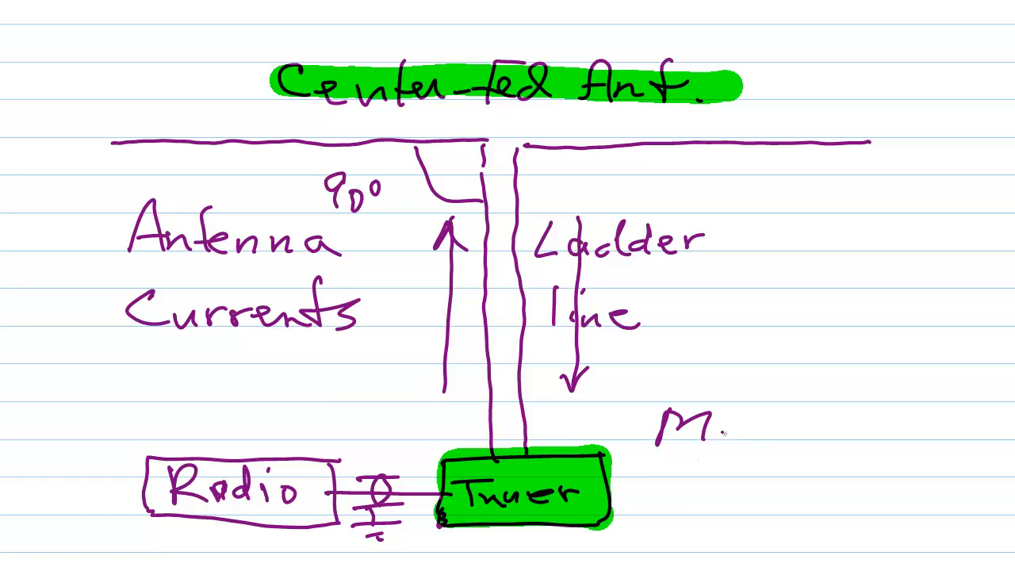
# - Write "Match Box" in quotes to the right of the tuner
pyautogui.write('Match')
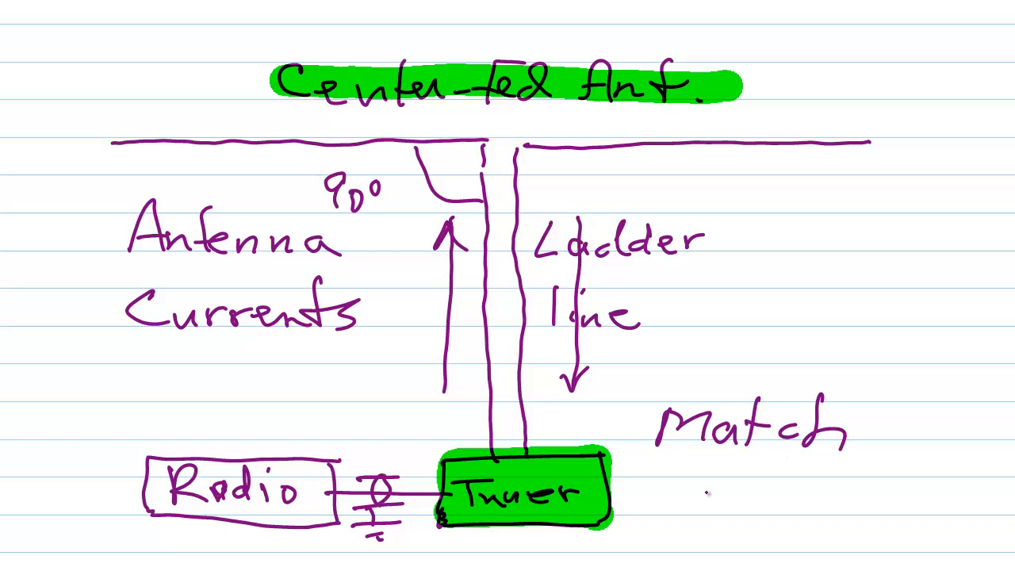
pyautogui.write('Box"')
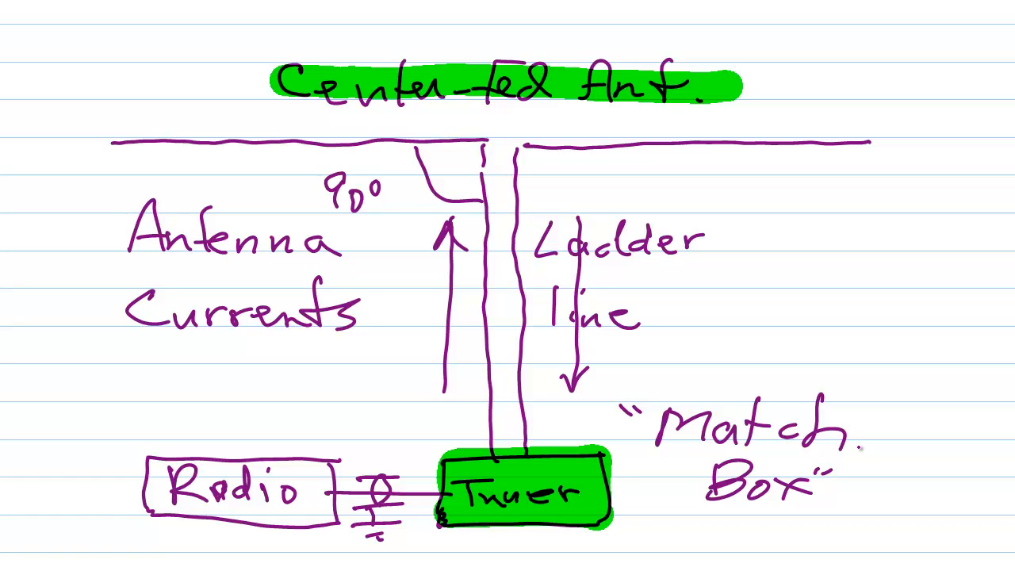
pyautogui.moveTo(922, 537)
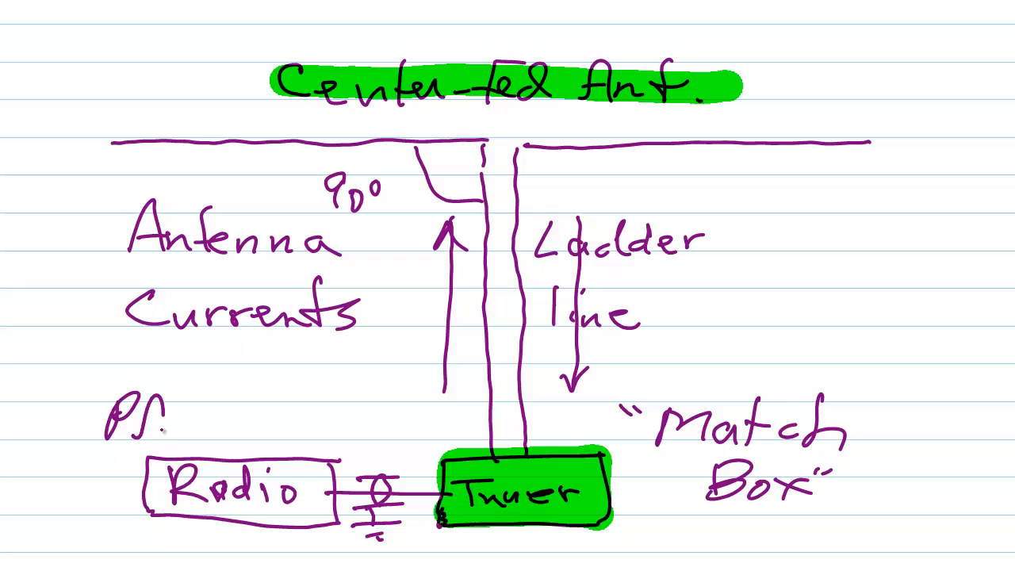
# - Write PALSTAR above the green-highlighted Radio box and note 'RF in the shack'
pyautogui.write('ALST.')
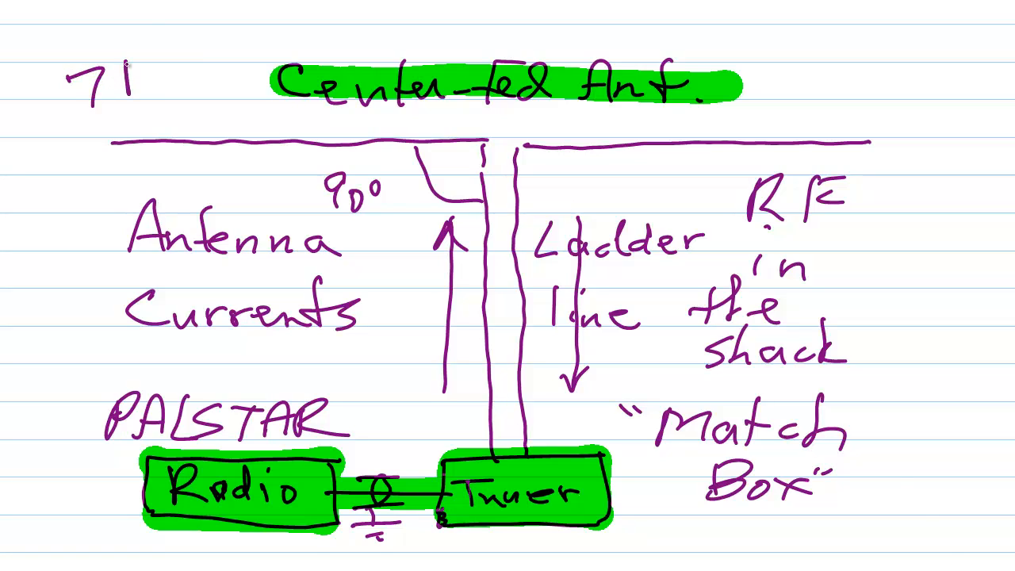
# - Write 'MHz' after the 7 at top left and underline '7 MHz' with two strokes
pyautogui.write('MHz')
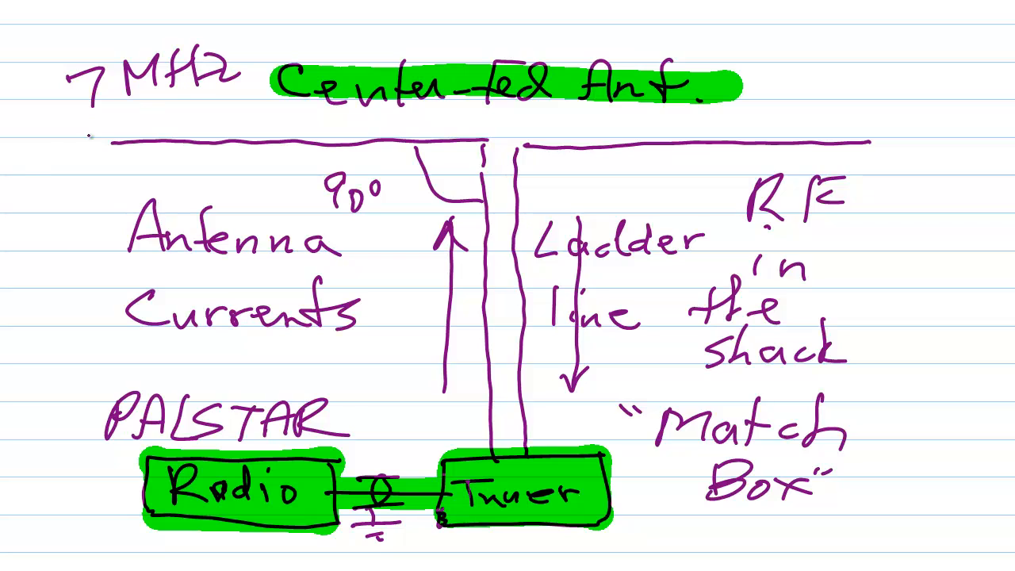
pyautogui.moveTo(32, 159); pyautogui.dragTo(254, 91)
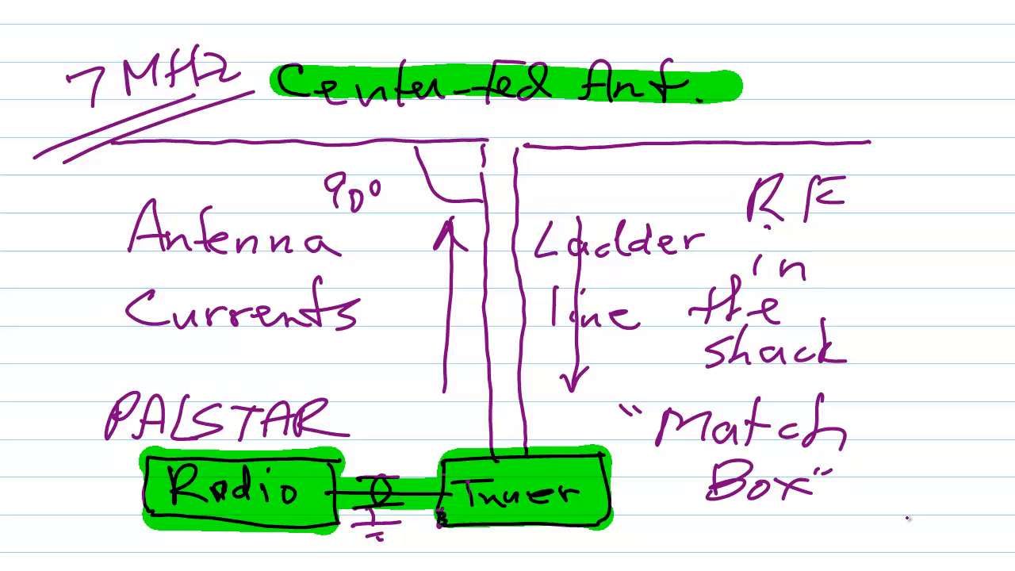
pyautogui.moveTo(896, 520)
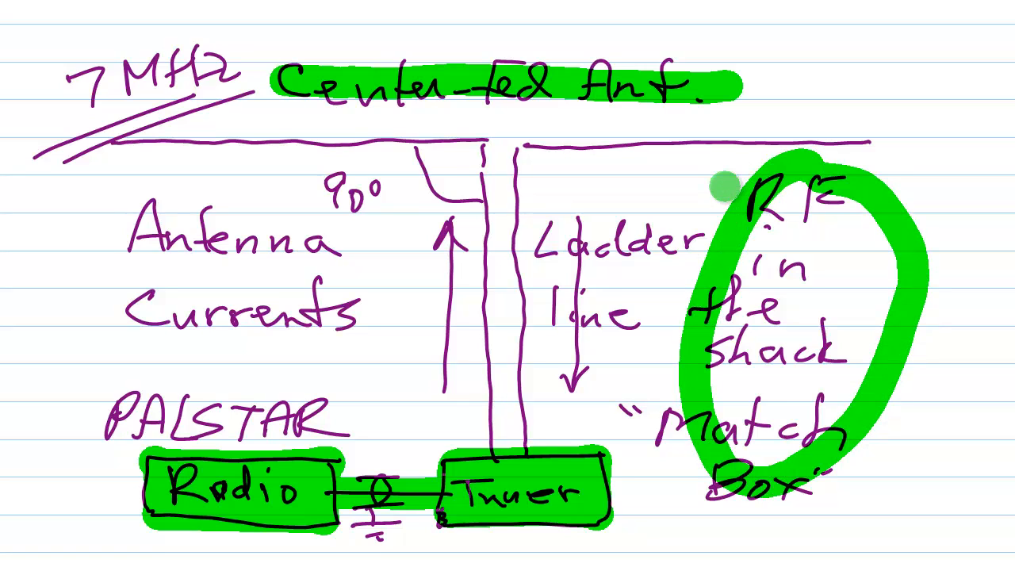
pyautogui.moveTo(924, 488)
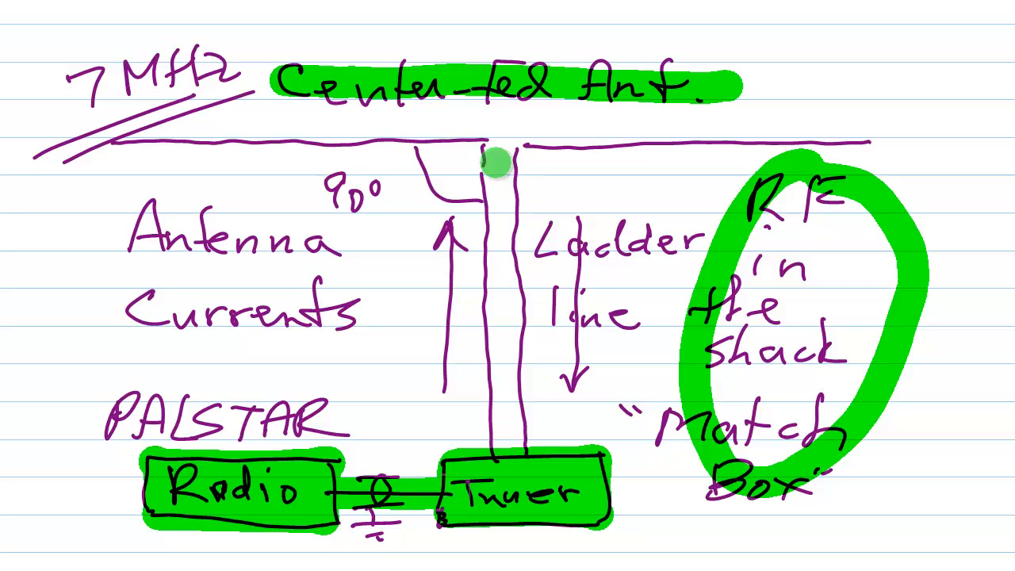
pyautogui.moveTo(508, 452)
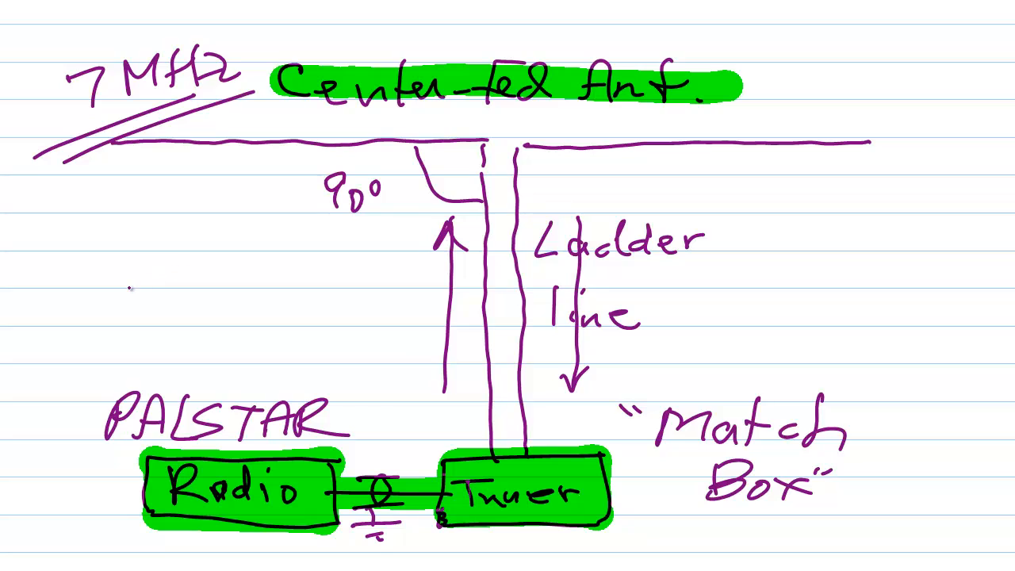
# - Write '~λ/4' left of the ladder line and draw green zigzags over both sides
pyautogui.moveTo(111, 285); pyautogui.dragTo(198, 278)
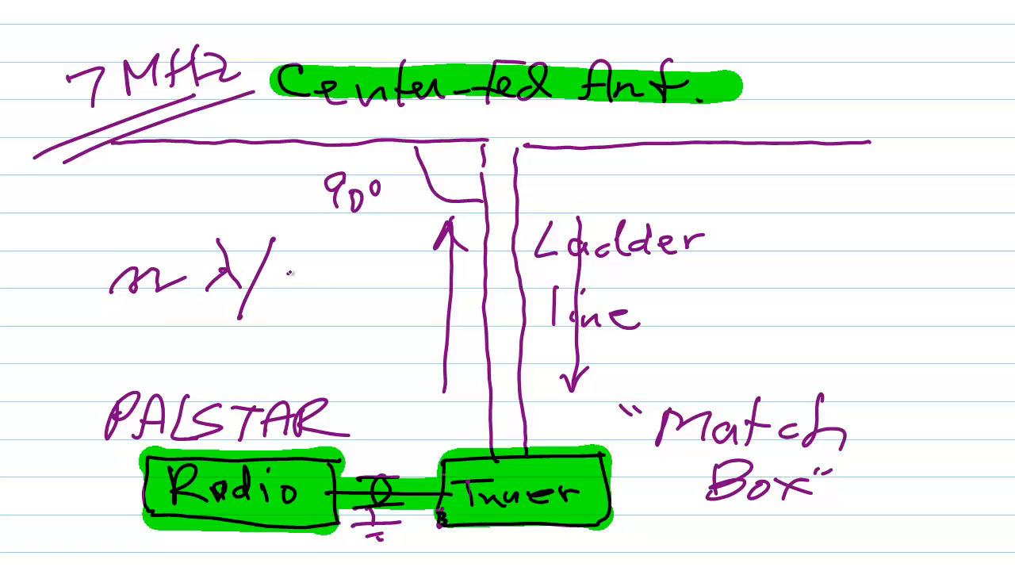
pyautogui.write('4')
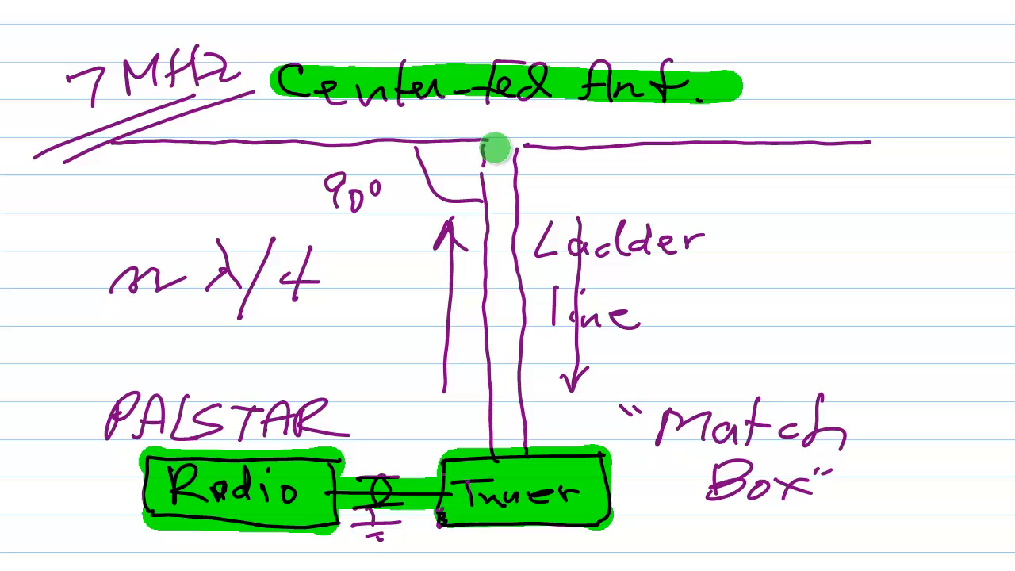
pyautogui.moveTo(515, 436)
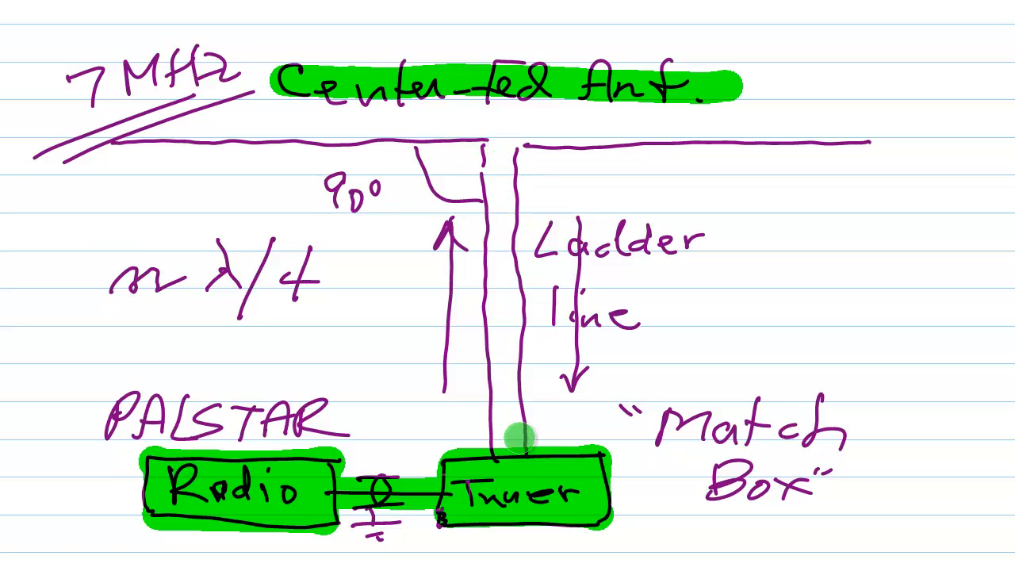
pyautogui.moveTo(548, 270); pyautogui.dragTo(682, 147)
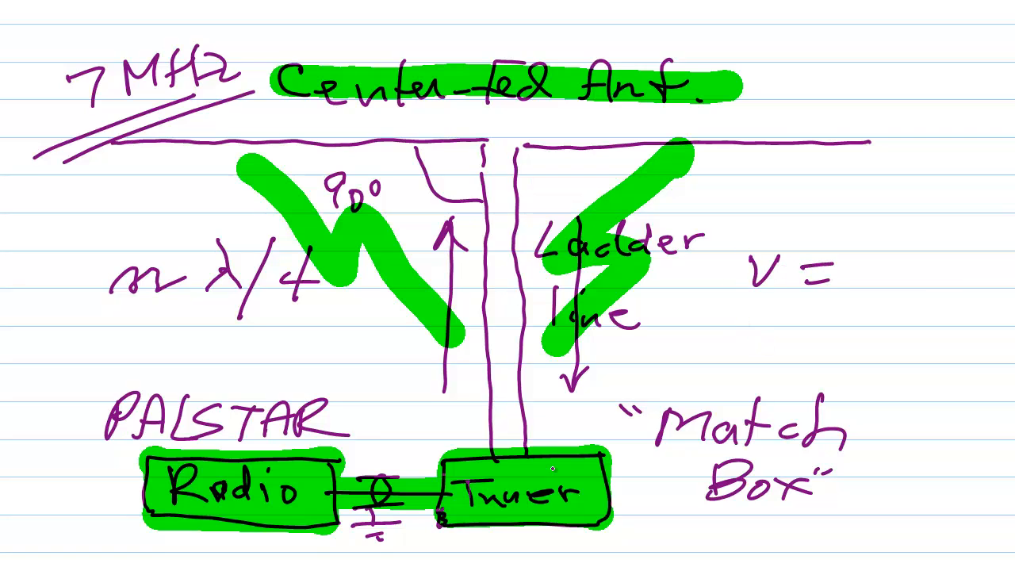
# - Write '95%' under 'v =' and circle the note in green
pyautogui.write('C')
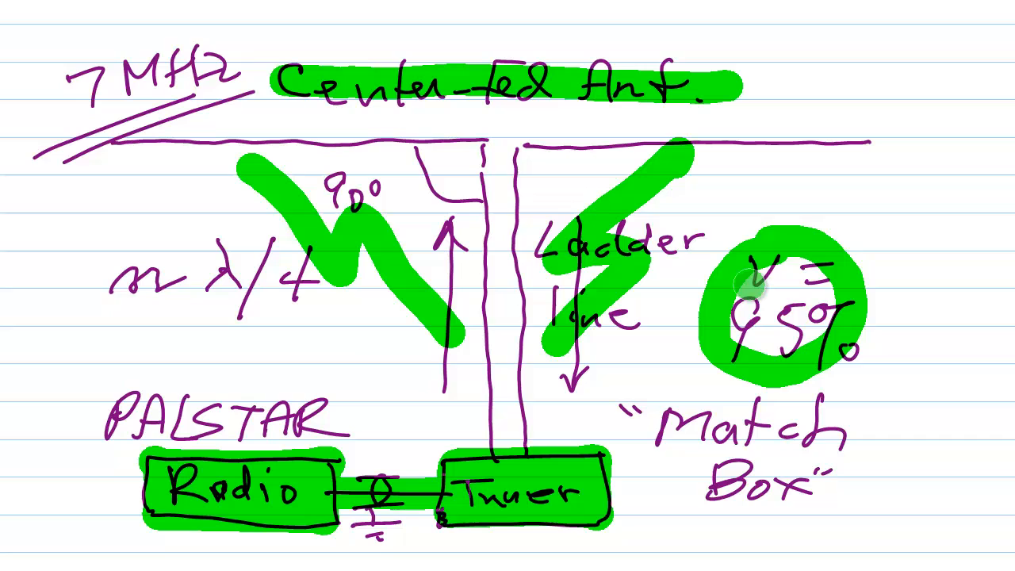
pyautogui.click(777, 309)
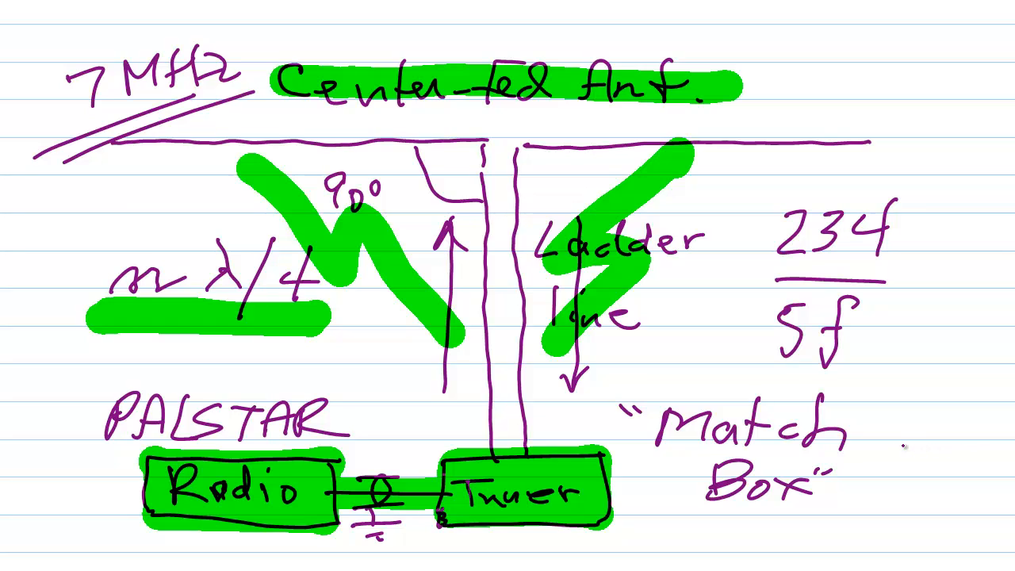
pyautogui.moveTo(888, 446)
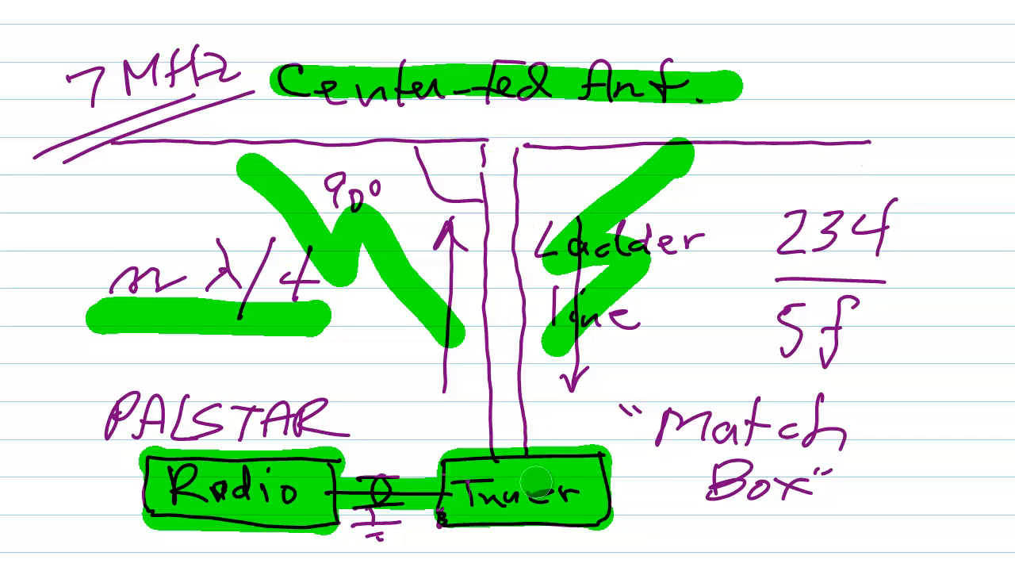
pyautogui.moveTo(515, 369)
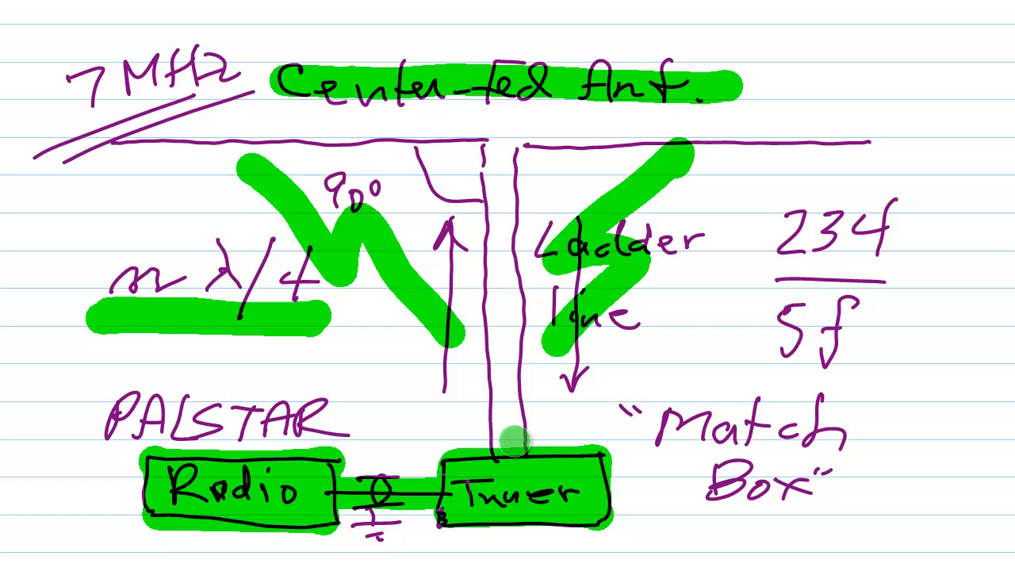
pyautogui.moveTo(135, 247)
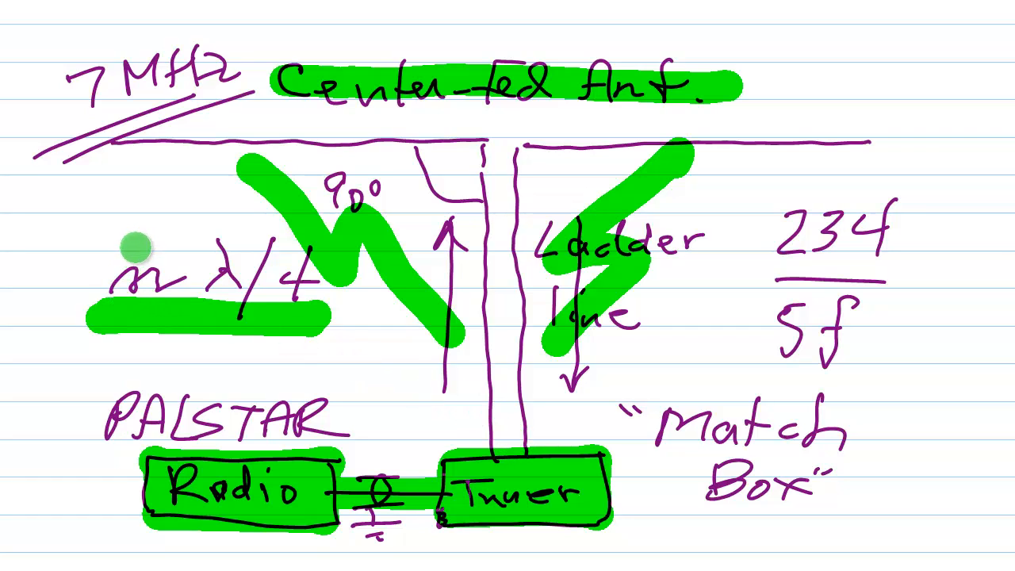
pyautogui.moveTo(273, 254)
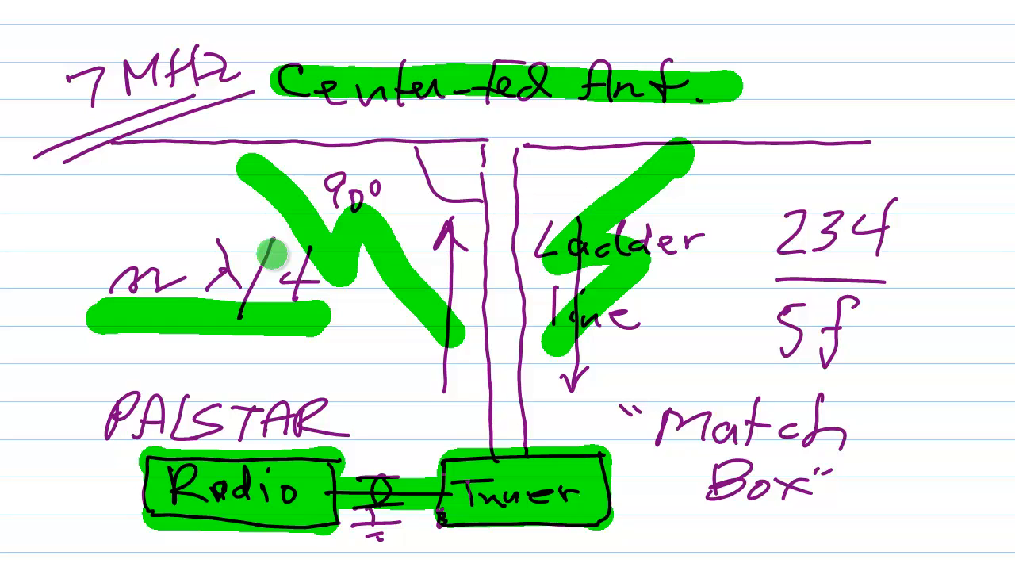
pyautogui.moveTo(677, 544)
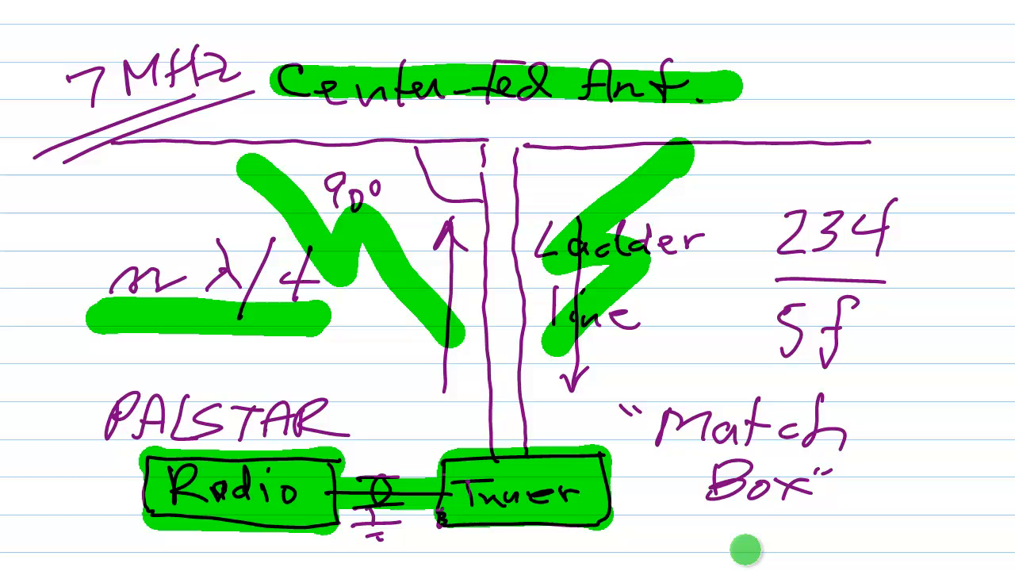
pyautogui.moveTo(745, 551)
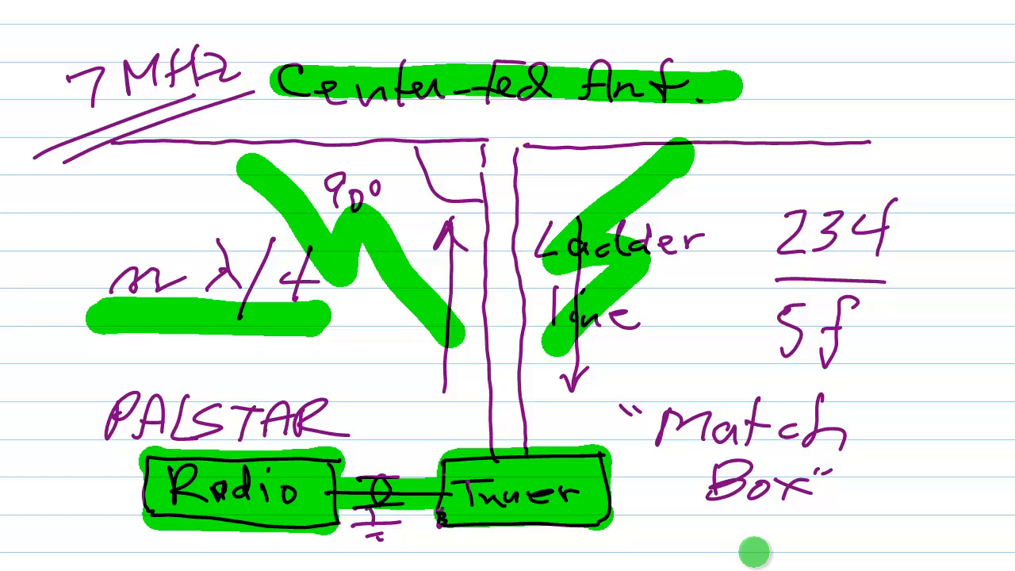